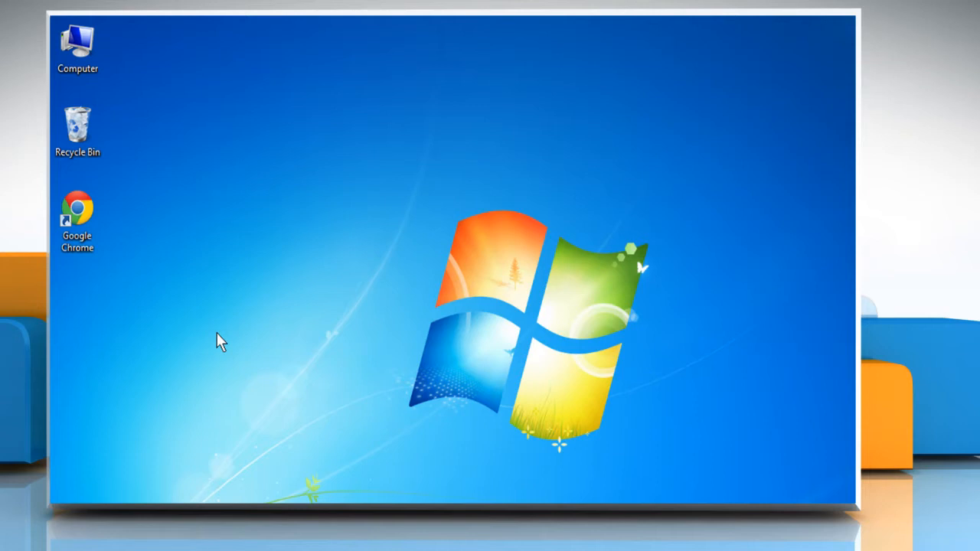
pyautogui.moveTo(125, 278)
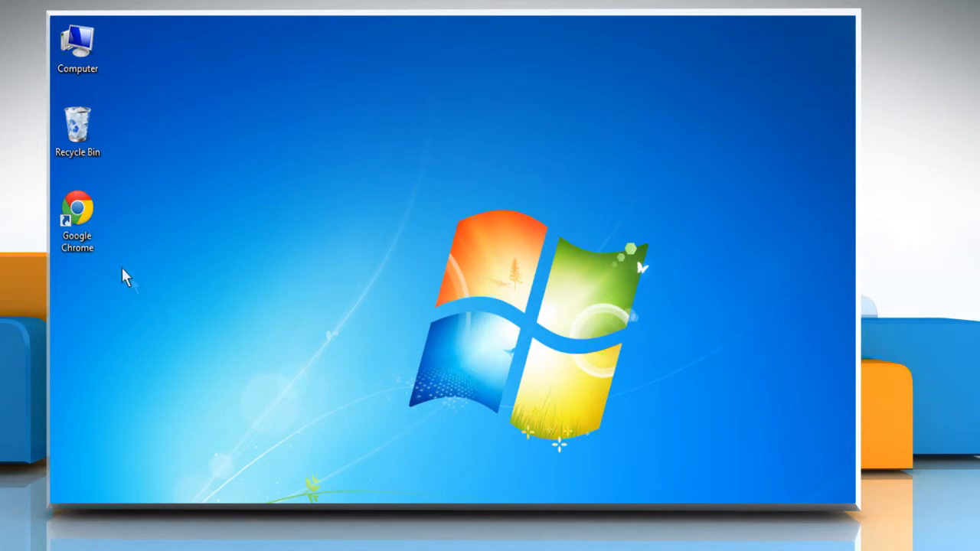
pyautogui.doubleClick(77, 214)
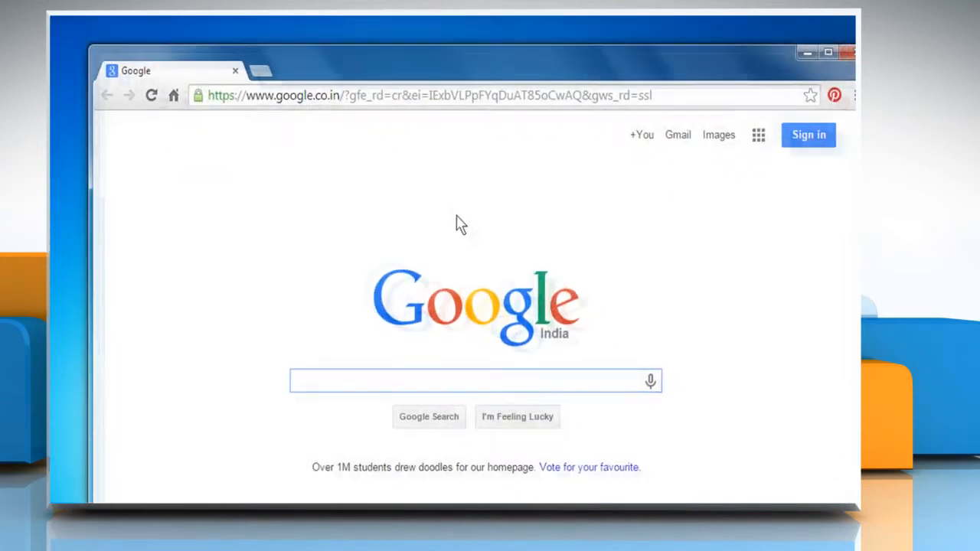
pyautogui.write('www.facebook.com')
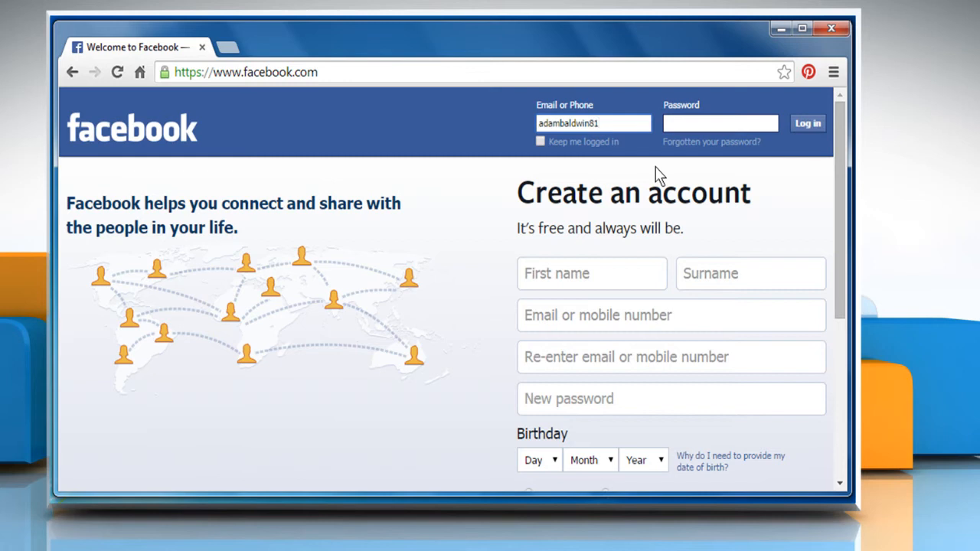
pyautogui.write('••••••••••')
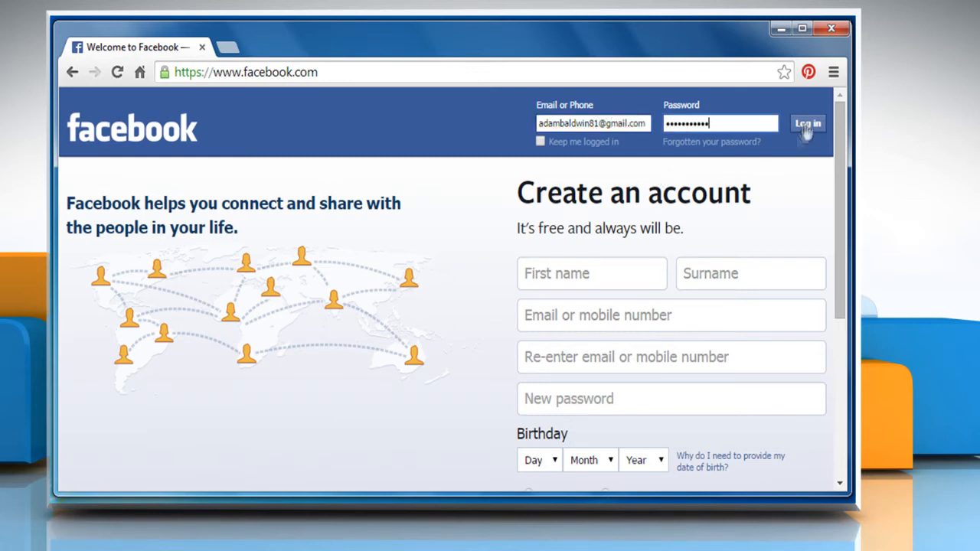
pyautogui.click(808, 122)
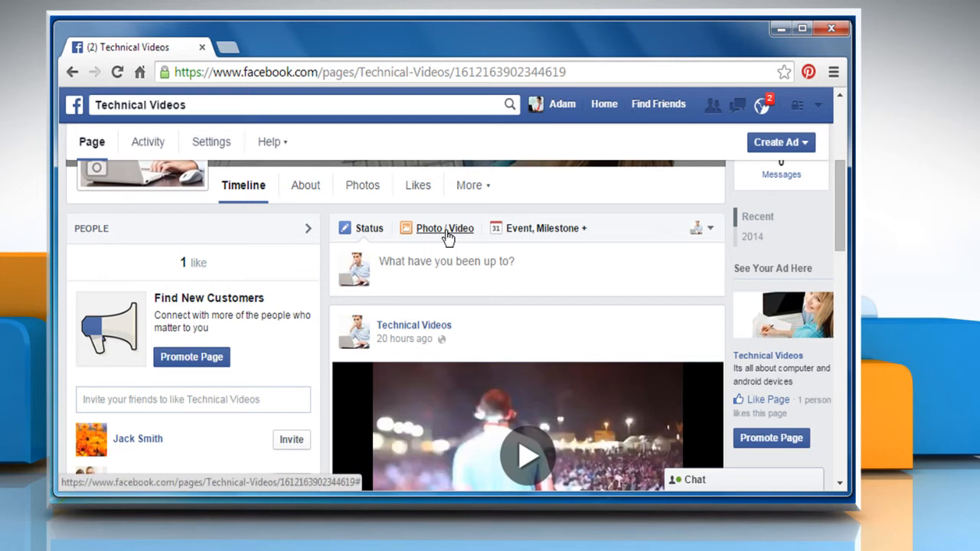
# Step: Upload the Clip 2 video from the Videos library into a new Technical Videos page post
pyautogui.click(444, 228)
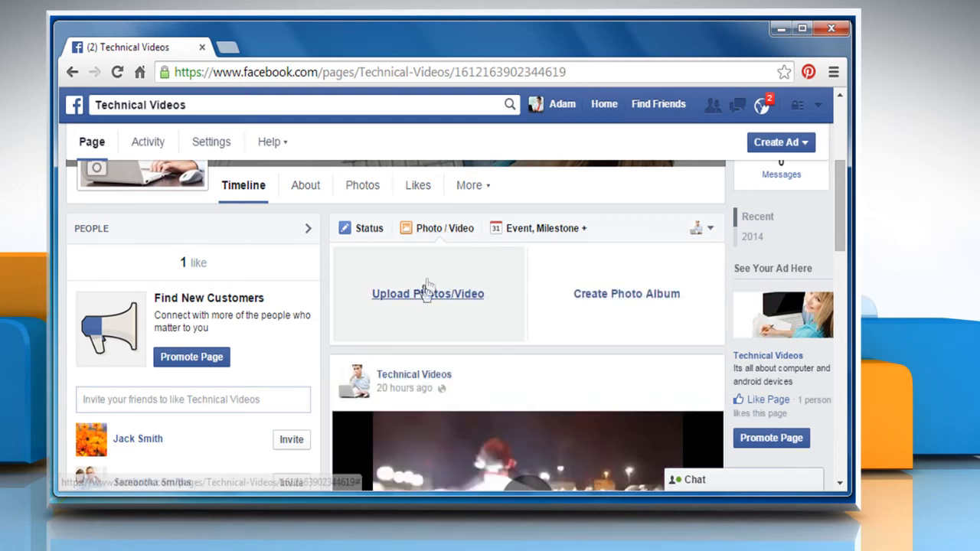
pyautogui.click(428, 294)
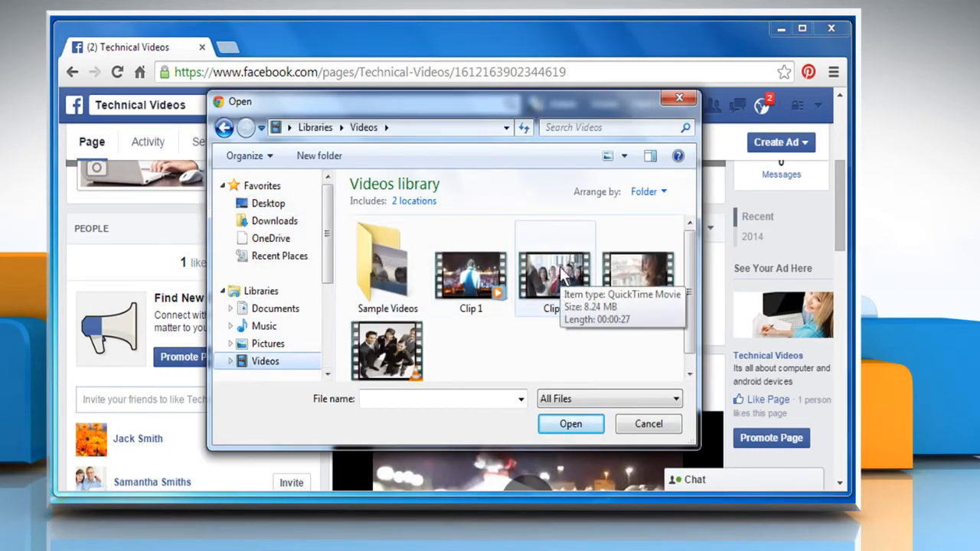
pyautogui.click(554, 275)
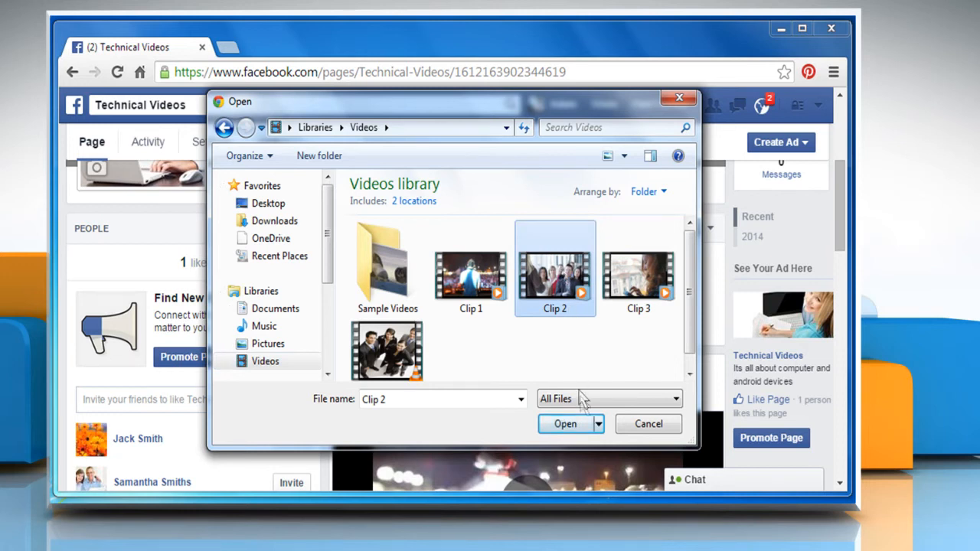
pyautogui.click(565, 422)
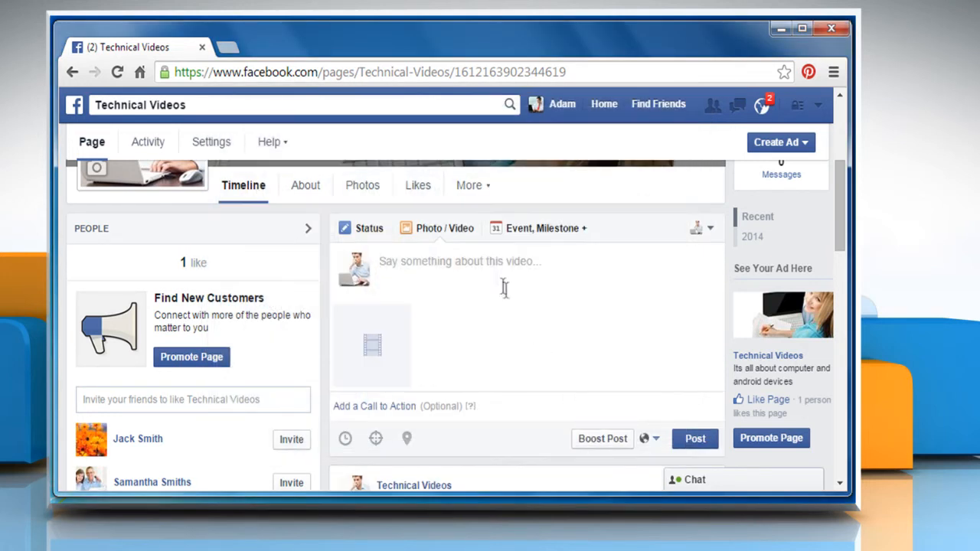
# Step: Caption the post "Technical conversation..." in the Say something box
pyautogui.write('Technical conv')
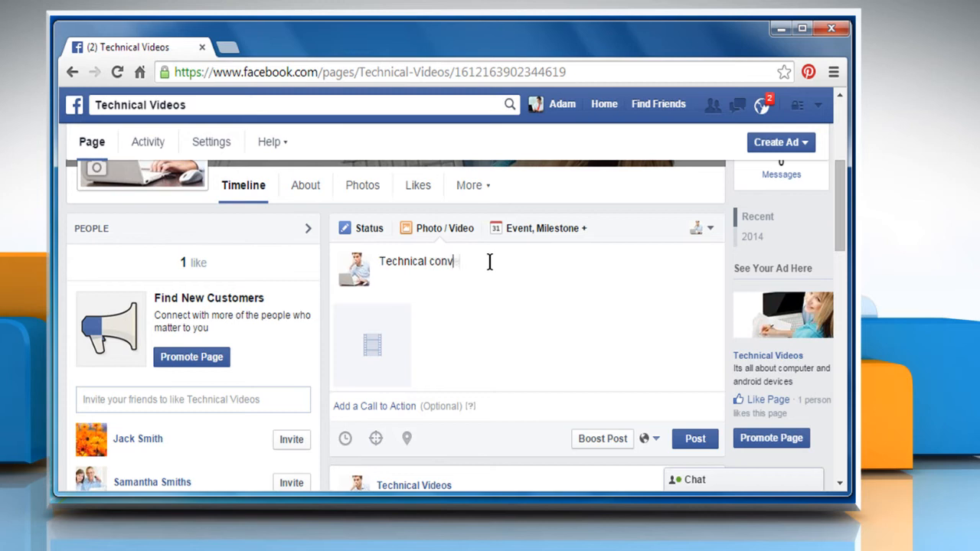
pyautogui.write('ersation...')
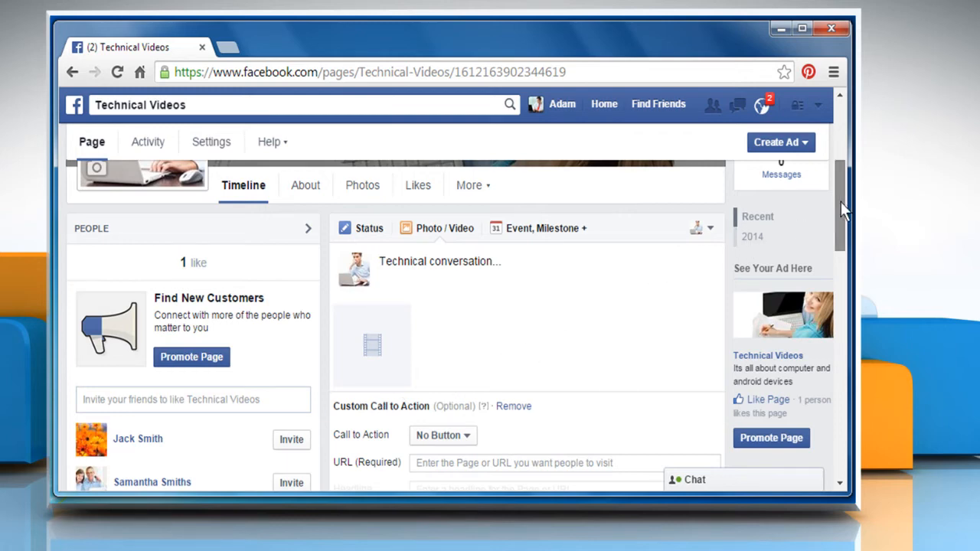
pyautogui.scroll(-3)
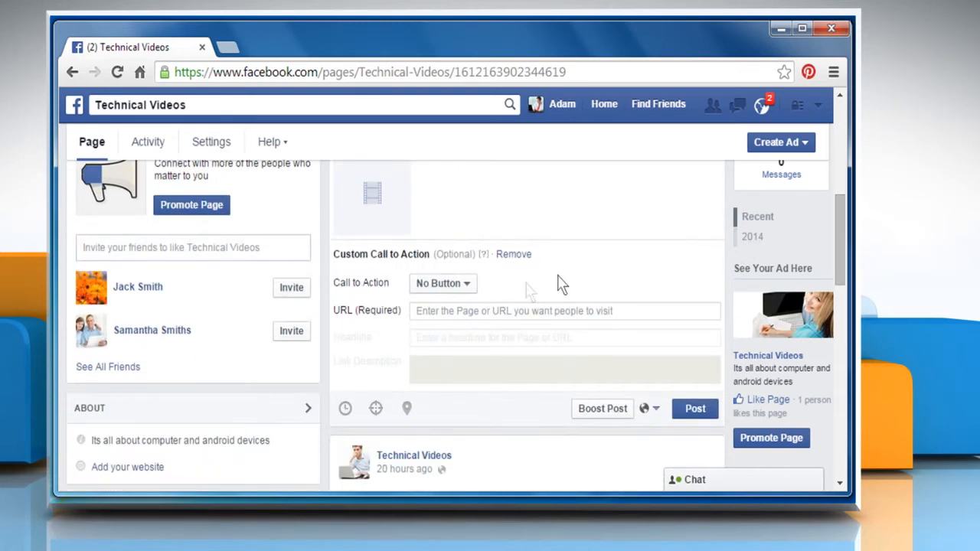
pyautogui.click(443, 283)
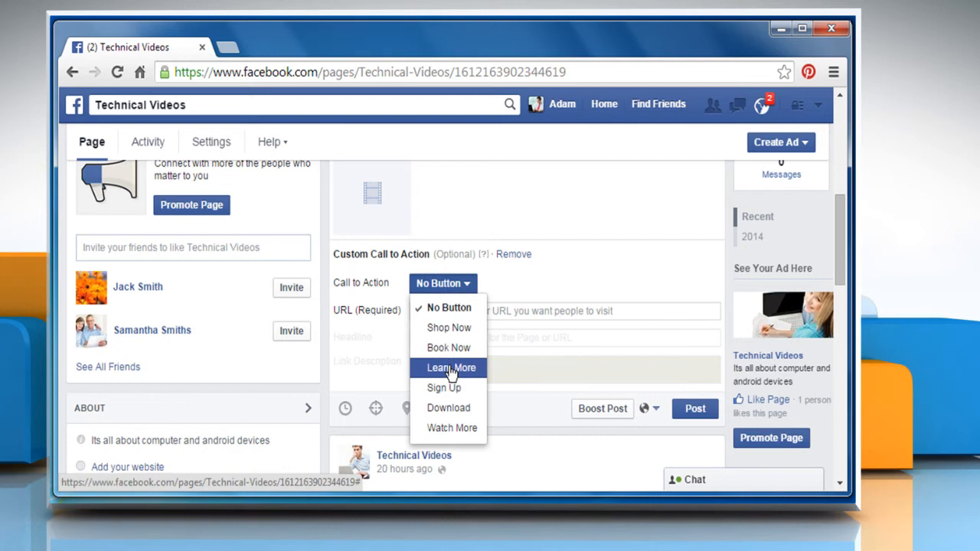
pyautogui.click(450, 368)
pyautogui.write('Technic')
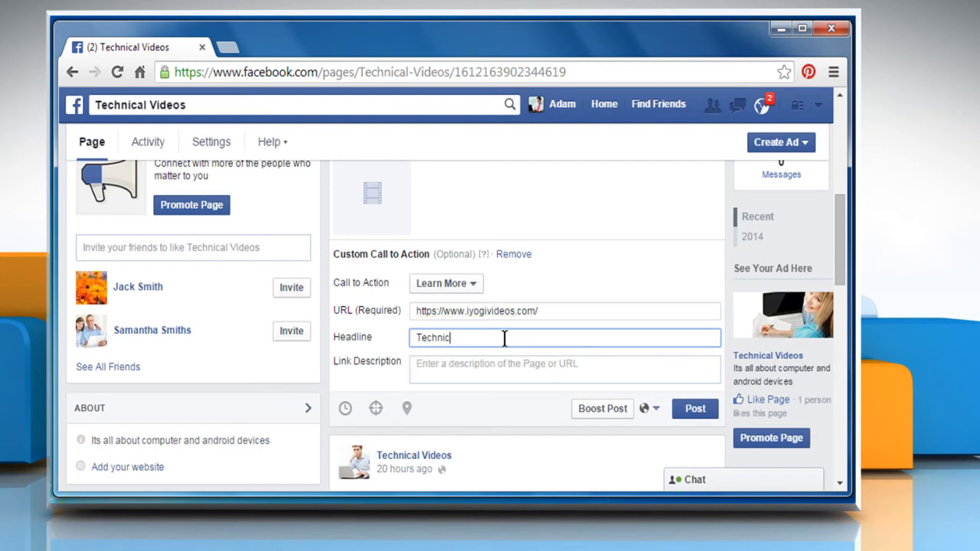
pyautogui.write('this is all about new technology.')
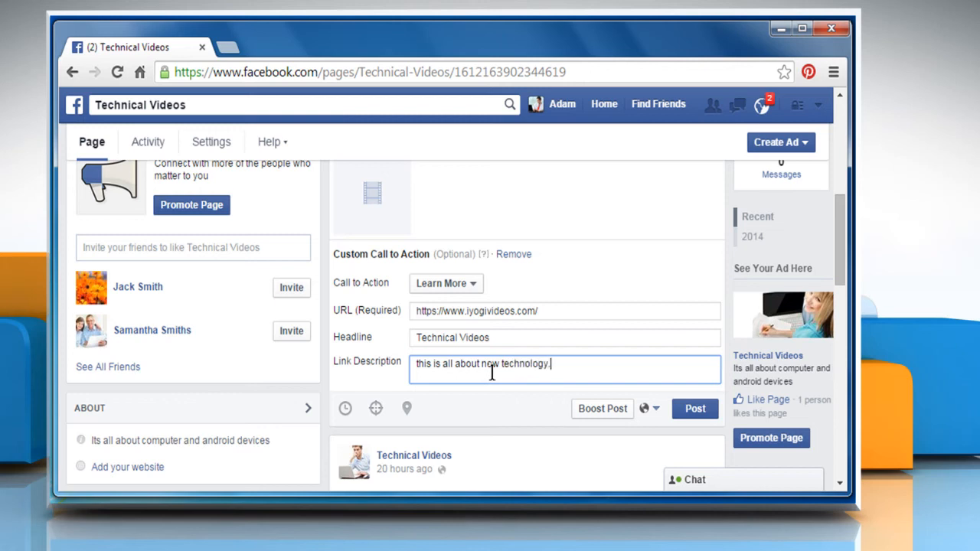
pyautogui.click(695, 407)
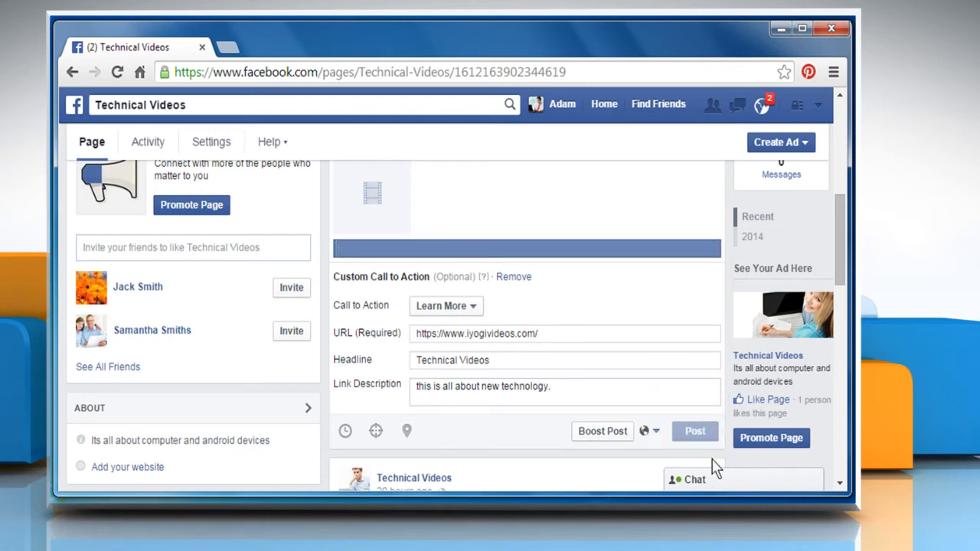
# Step: Close the Processing Video notice so the new post shows on the timeline
pyautogui.click(695, 432)
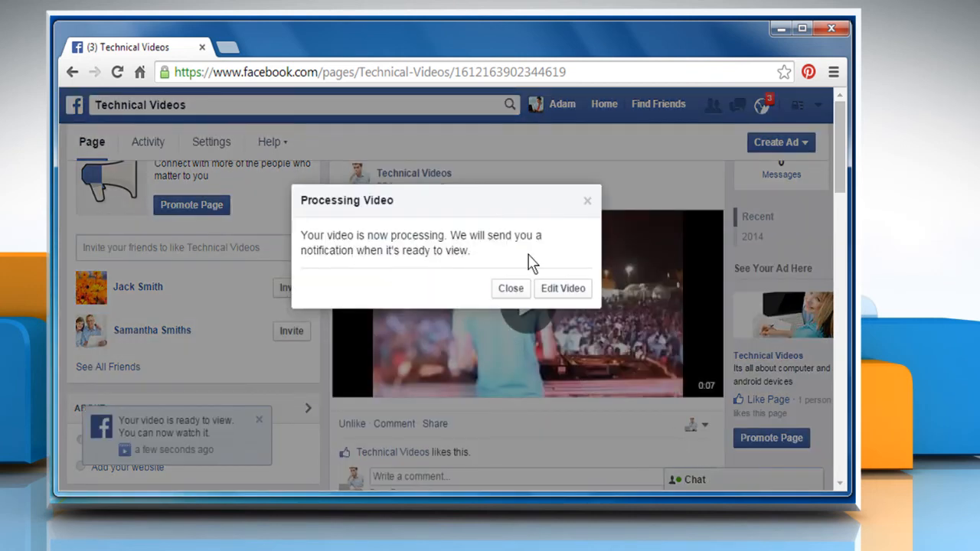
pyautogui.moveTo(582, 294)
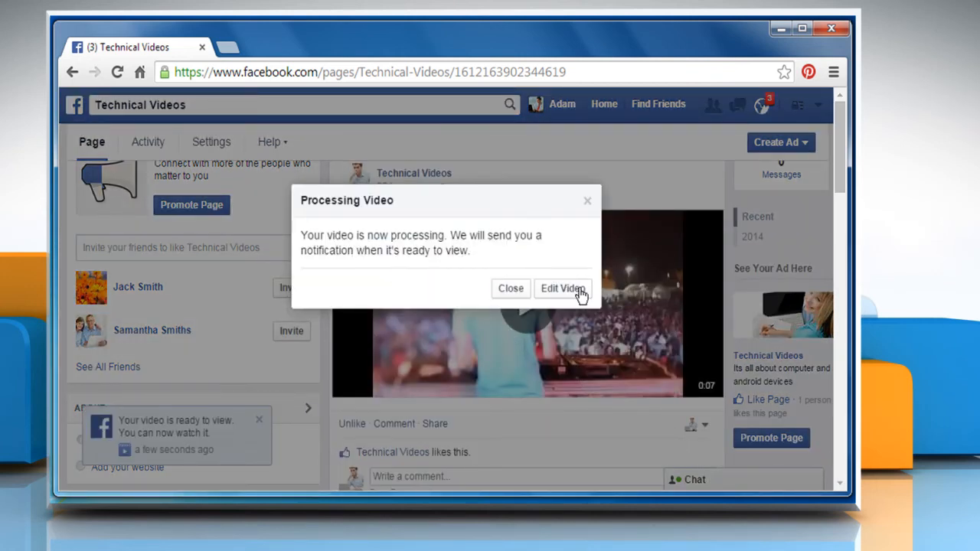
pyautogui.moveTo(524, 299)
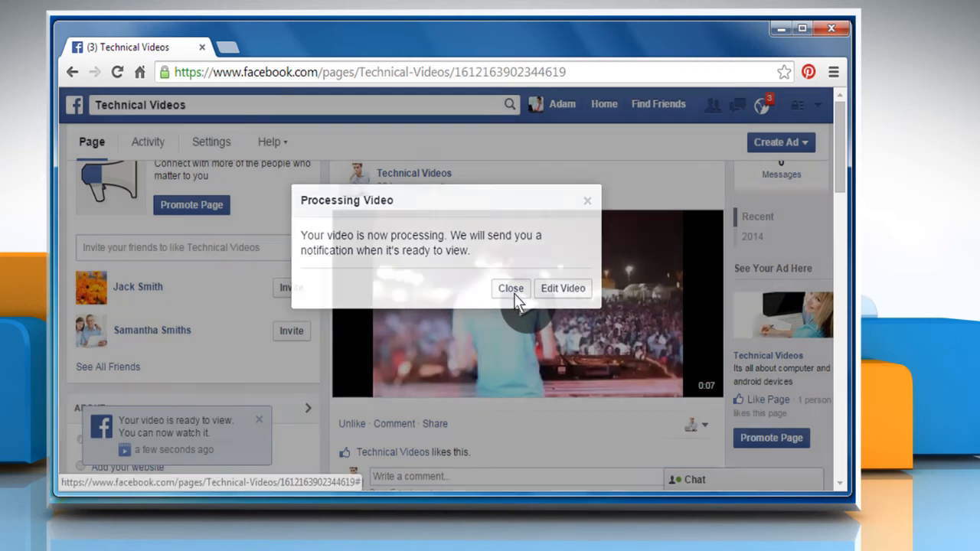
pyautogui.click(512, 288)
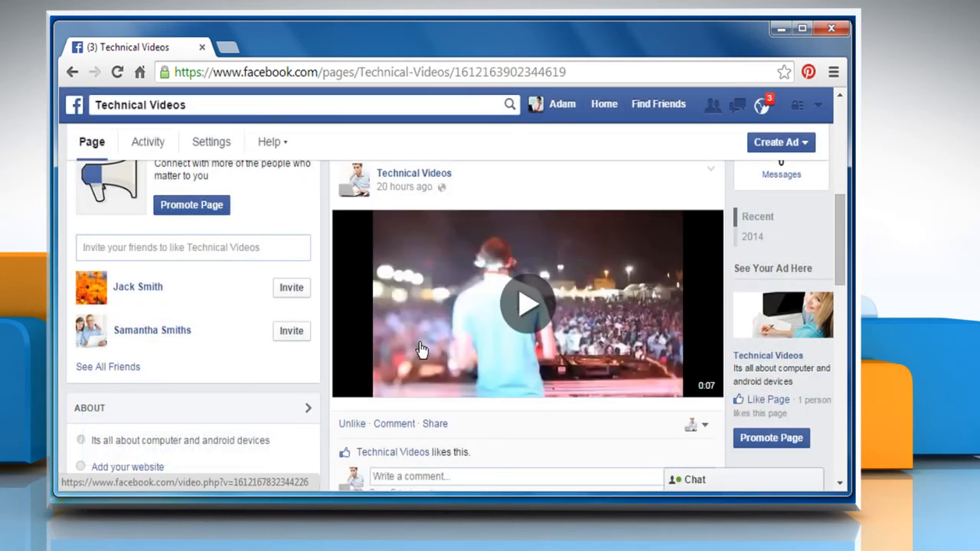
pyautogui.moveTo(364, 420)
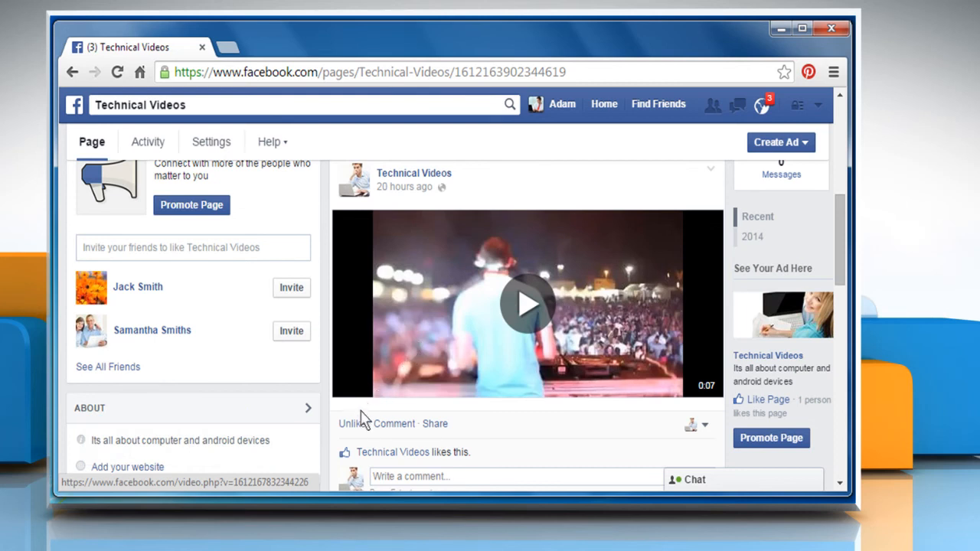